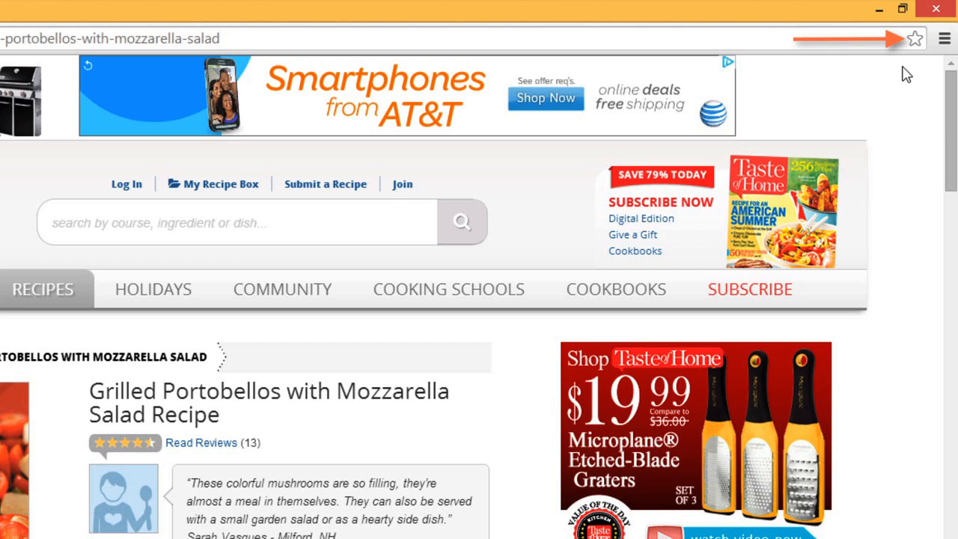
# Save the Grilled Portobellos with Mozzarella Salad page as a bookmarks-bar bookmark.
pyautogui.click(915, 38)
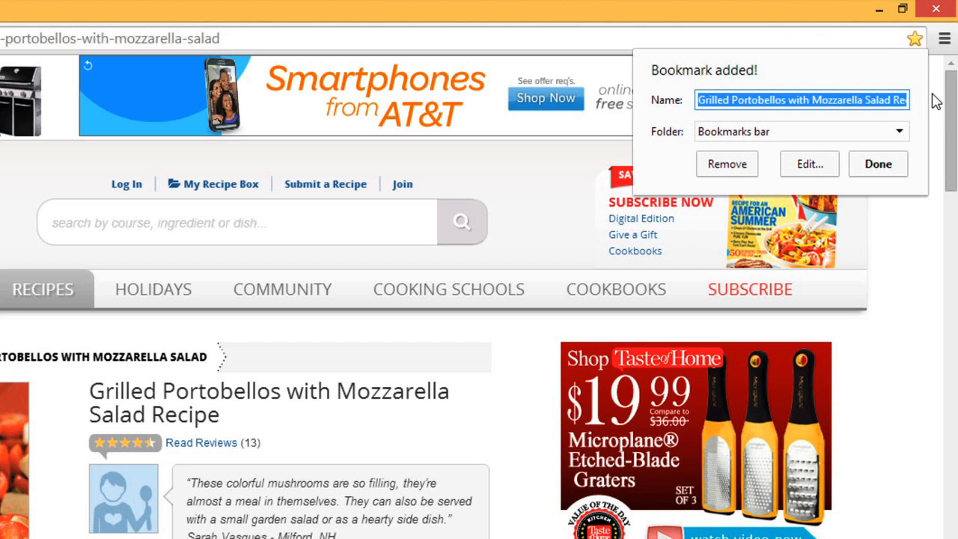
pyautogui.click(878, 164)
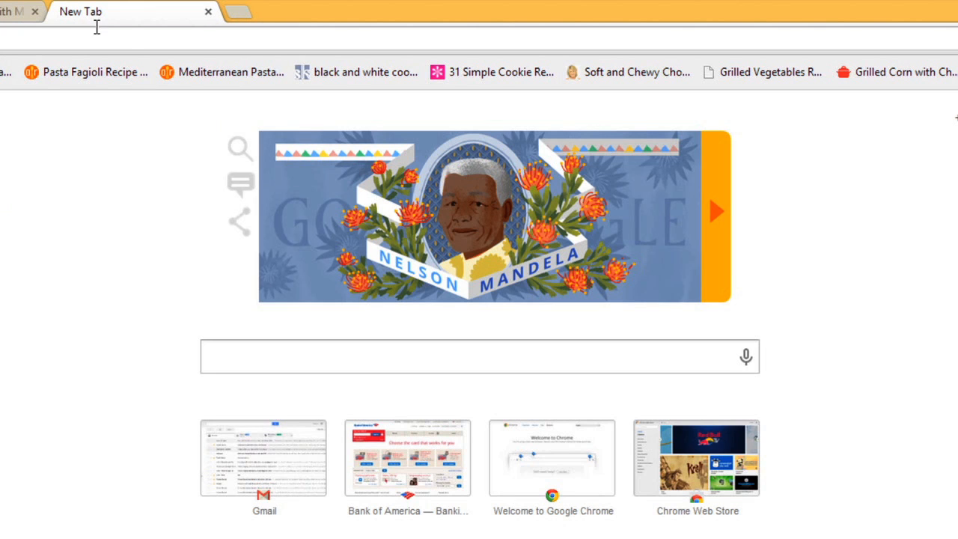
pyautogui.moveTo(221, 72)
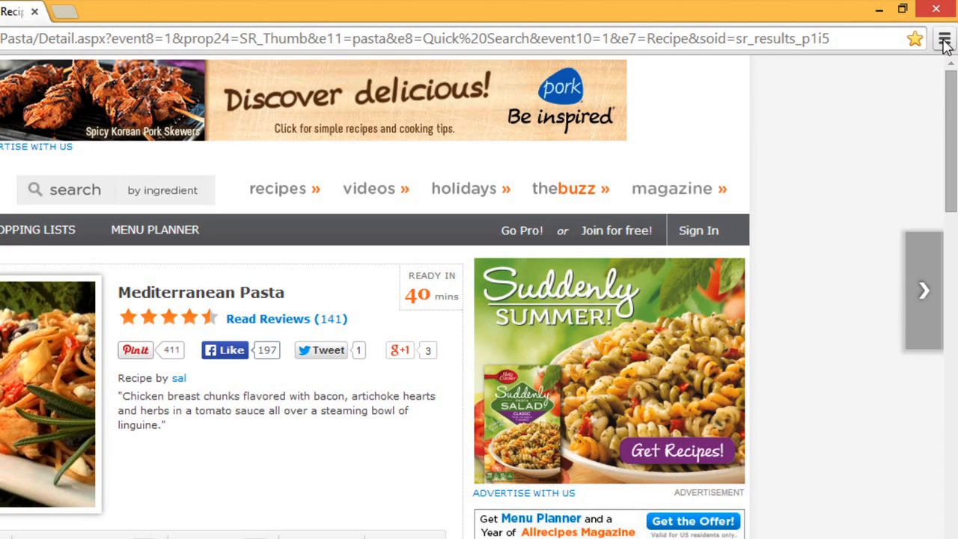
# Open Bookmark Manager via the Chrome menu and browse Bookmarks bar and Other bookmarks.
pyautogui.click(943, 39)
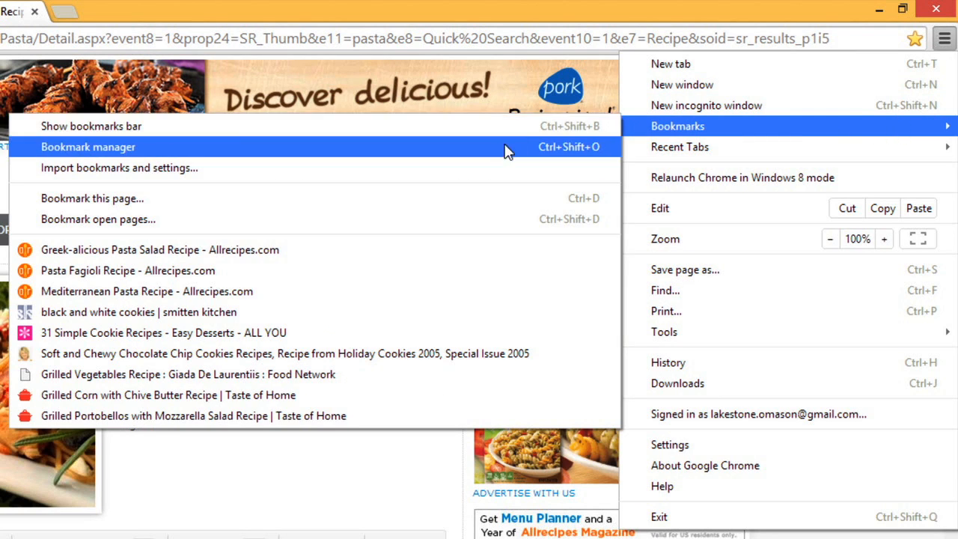
pyautogui.click(88, 147)
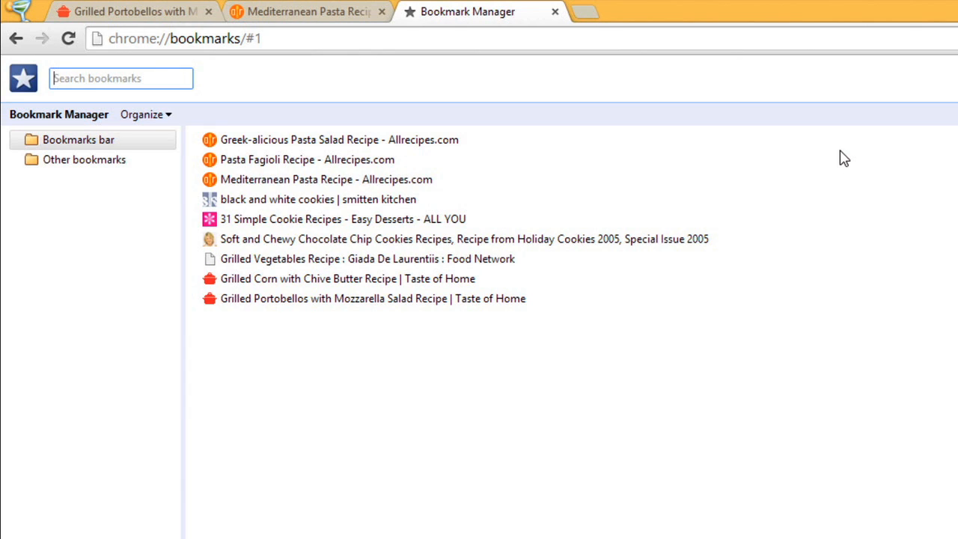
pyautogui.click(78, 139)
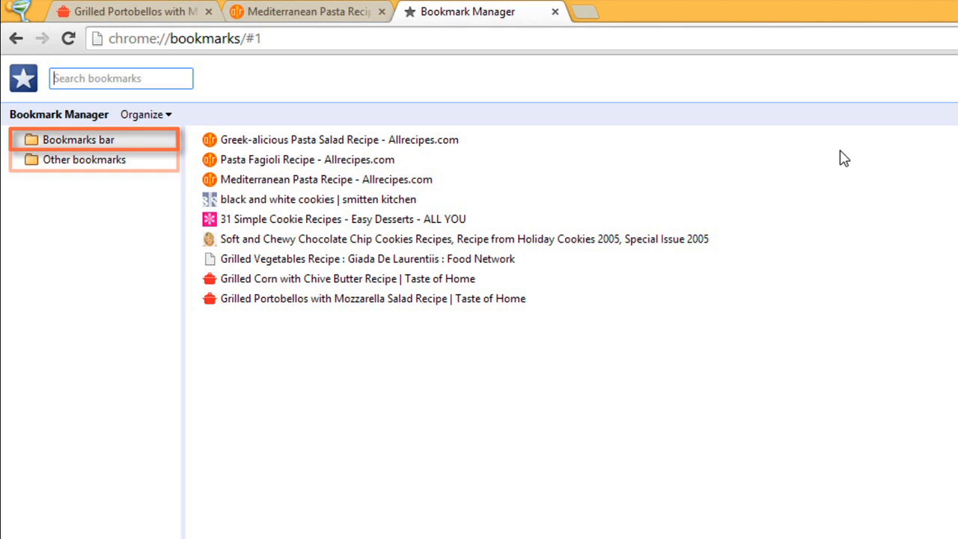
pyautogui.click(83, 159)
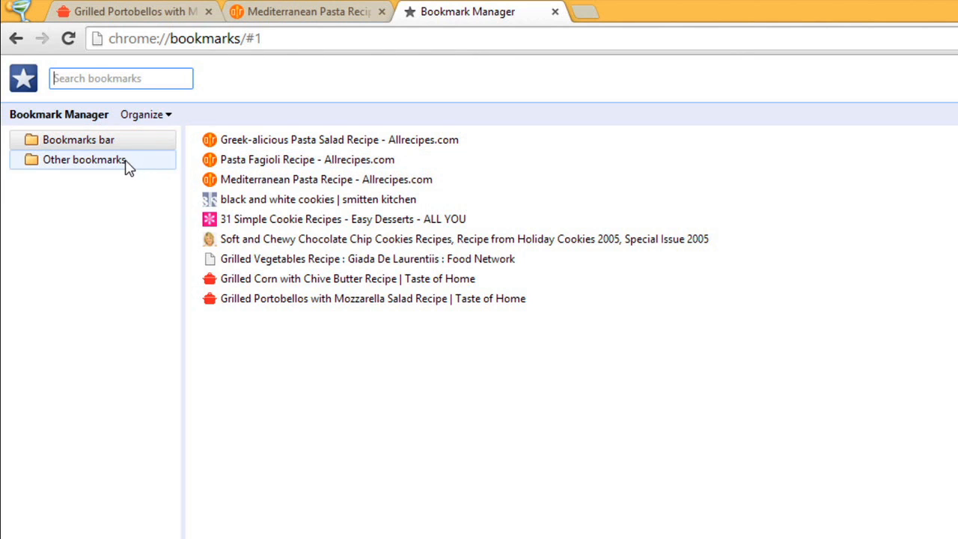
# Add a folder named 'recipes' under Other bookmarks, then return to Bookmarks bar.
pyautogui.click(84, 160)
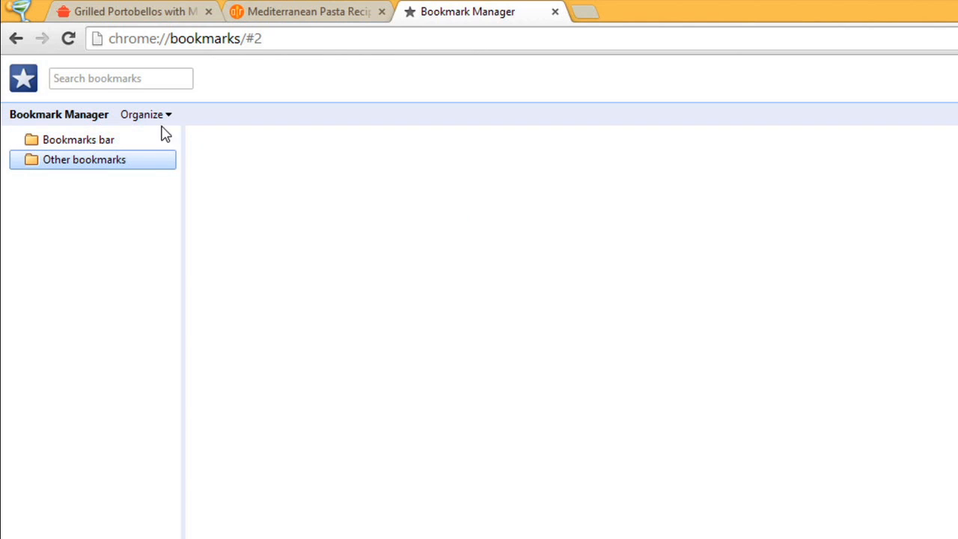
pyautogui.click(146, 114)
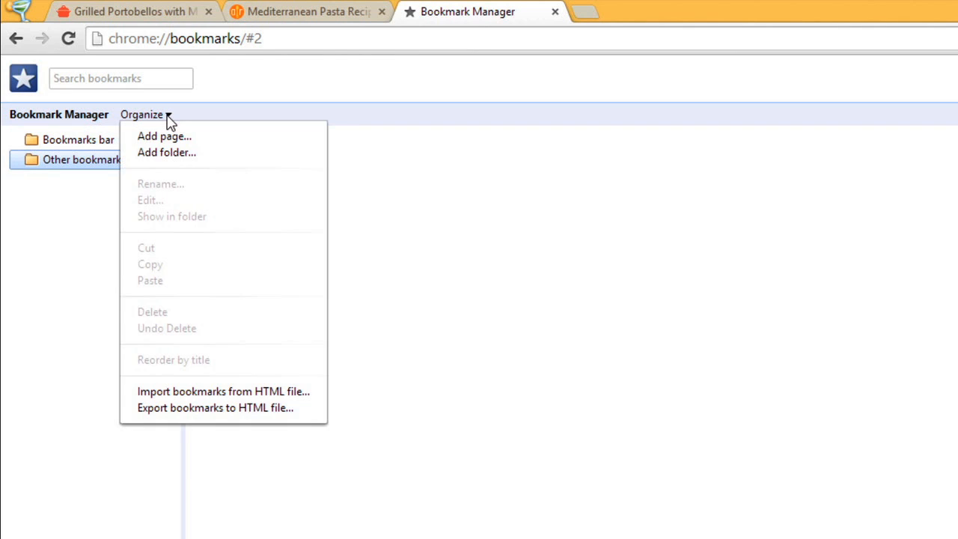
pyautogui.moveTo(167, 152)
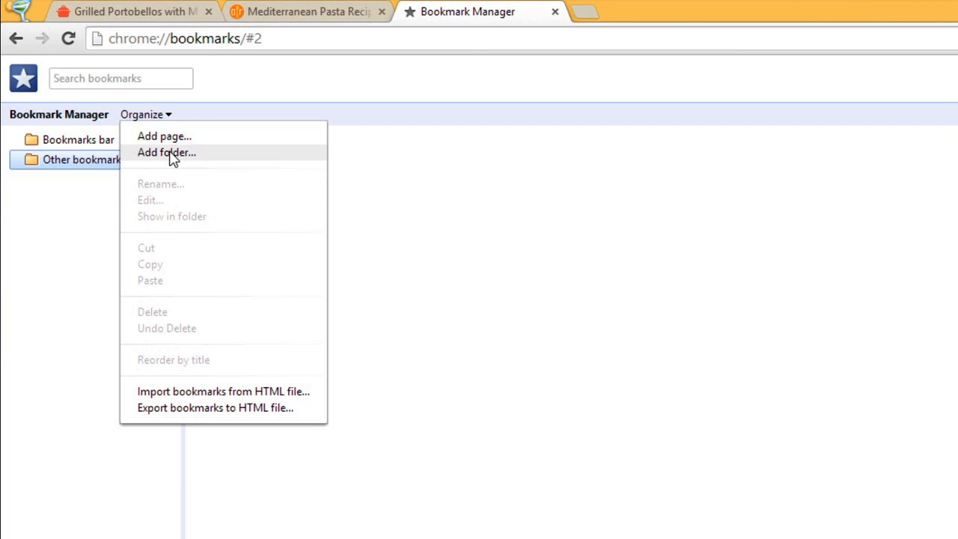
pyautogui.click(166, 152)
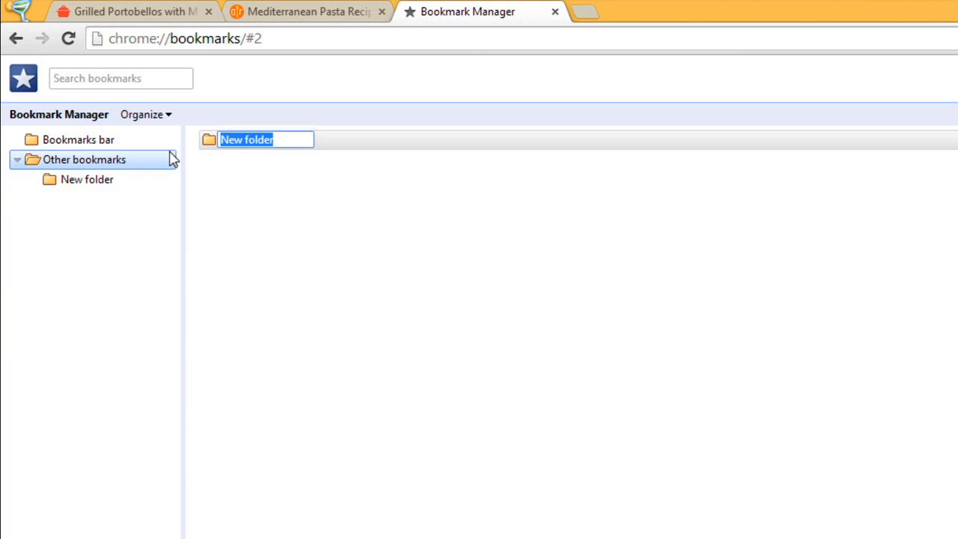
pyautogui.write('recipes')
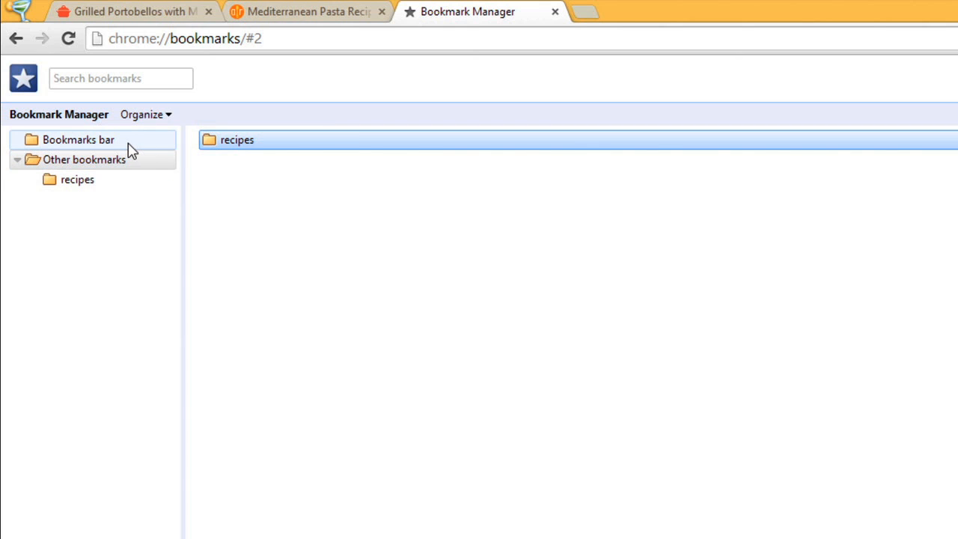
pyautogui.click(78, 139)
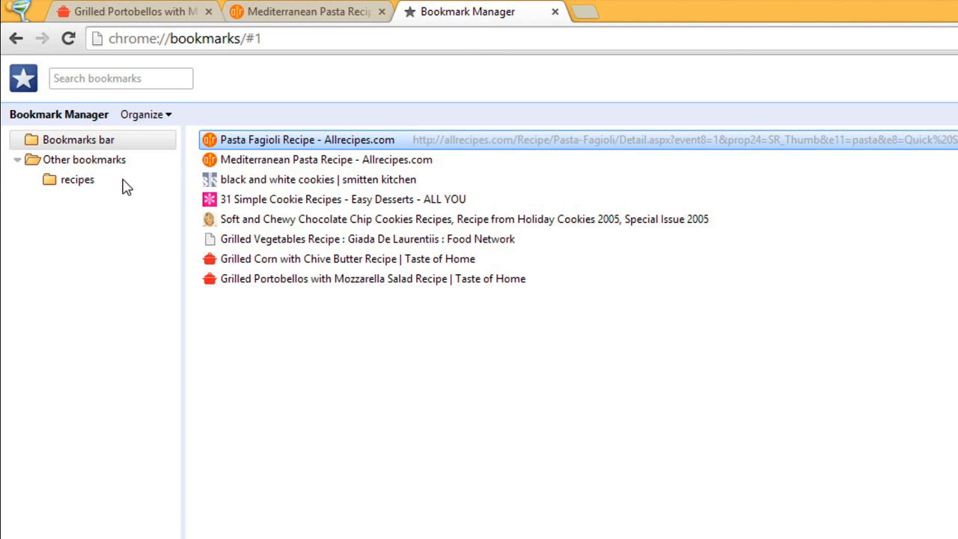
# Remove '31 Simple Cookie Recipes' from the bookmarks bar through its right-click menu.
pyautogui.click(342, 199)
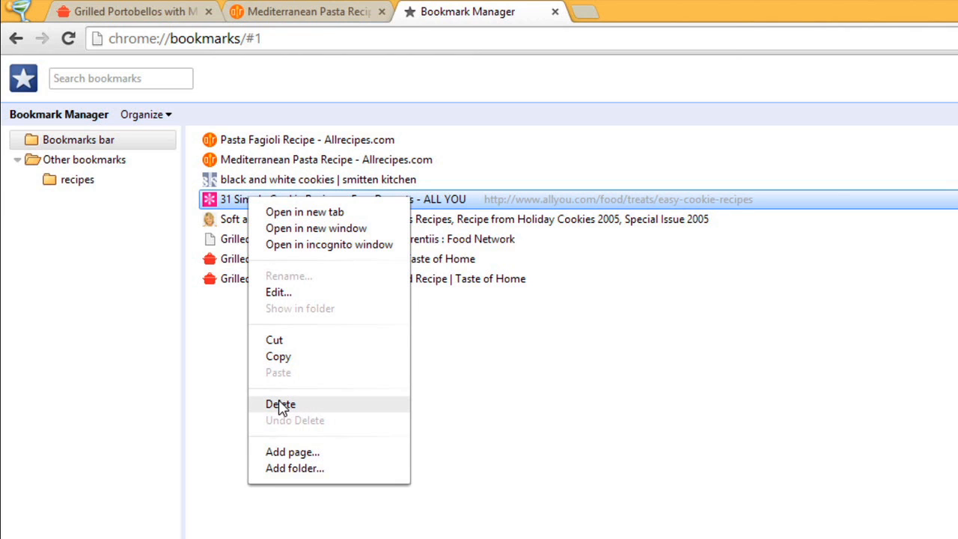
pyautogui.click(280, 405)
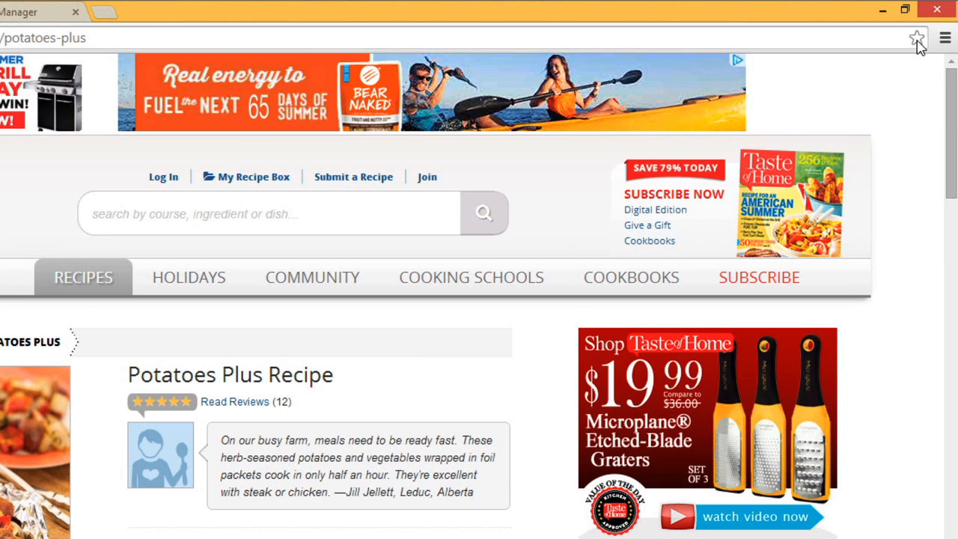
# Bookmark the Potatoes Plus Recipe page, filing it in the 'recipes' folder.
pyautogui.click(916, 38)
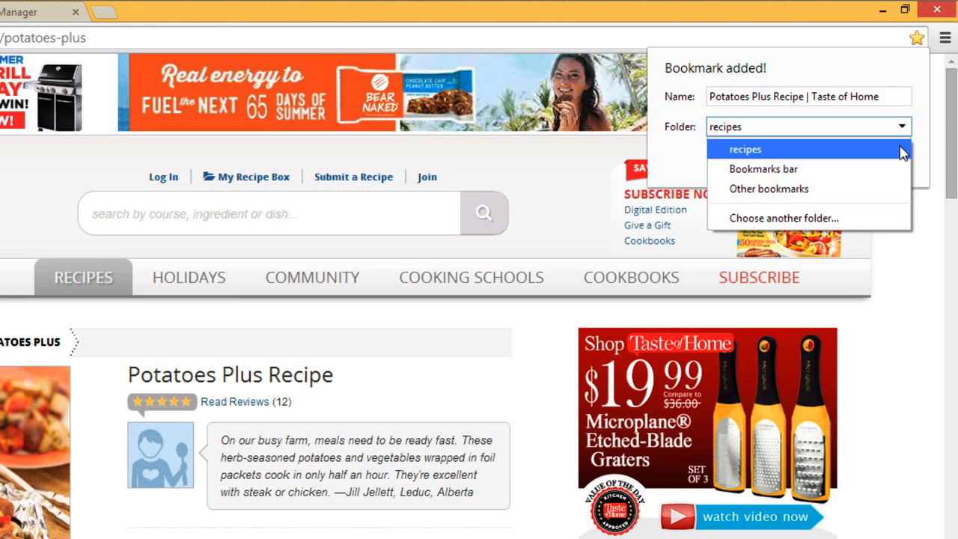
pyautogui.click(746, 149)
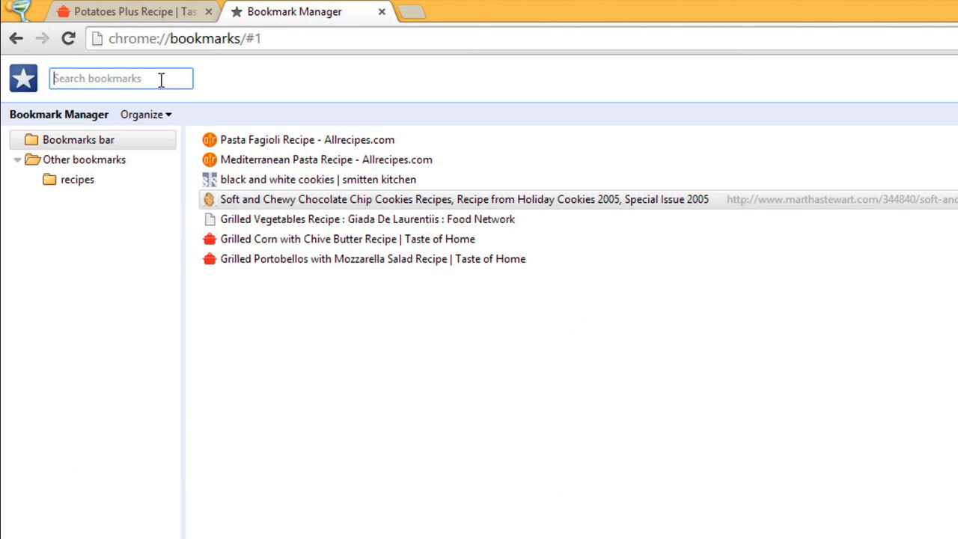
# Search the Bookmark Manager for 'pasta' to list three Allrecipes.com bookmarks.
pyautogui.write('pasta')
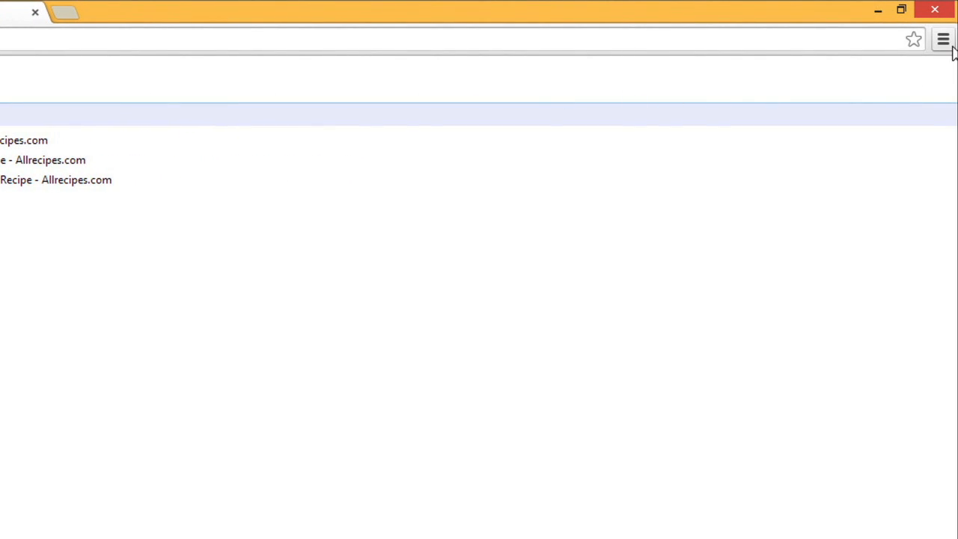
# Import history, bookmarks, passwords and search engines from Microsoft Internet Explorer.
pyautogui.click(943, 39)
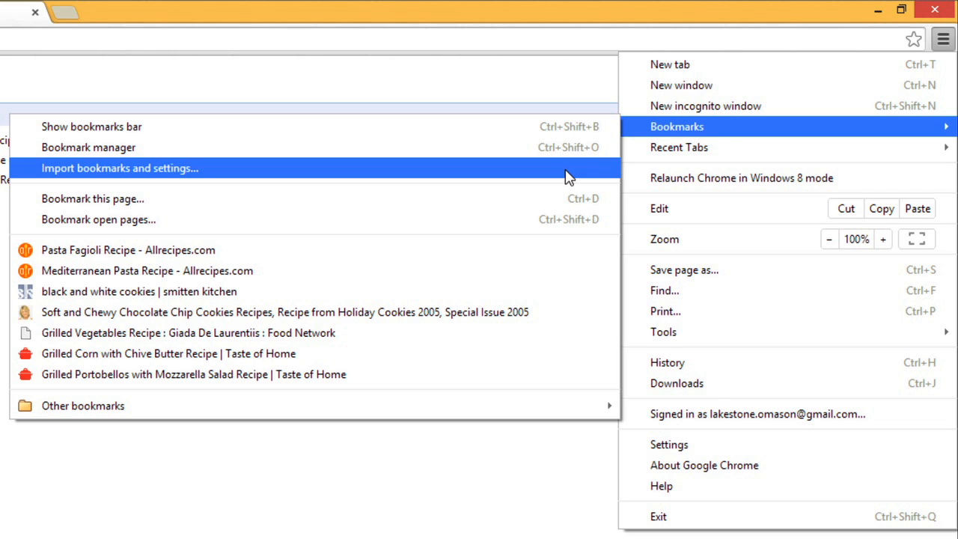
pyautogui.click(120, 168)
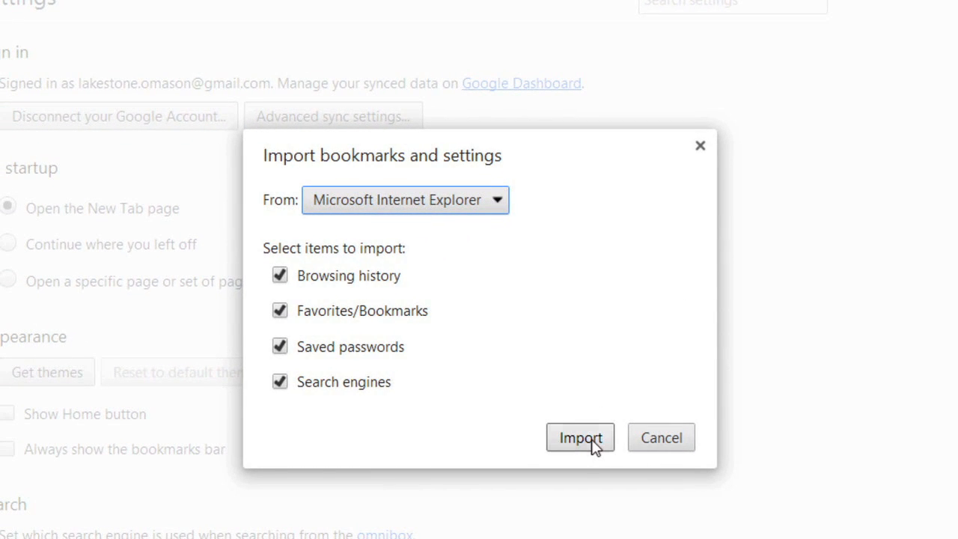
pyautogui.click(580, 437)
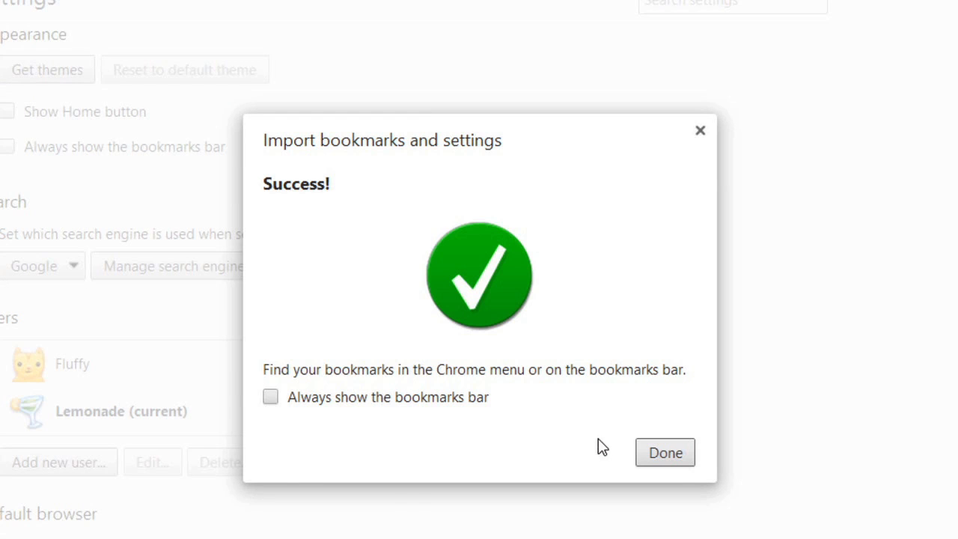
pyautogui.click(664, 452)
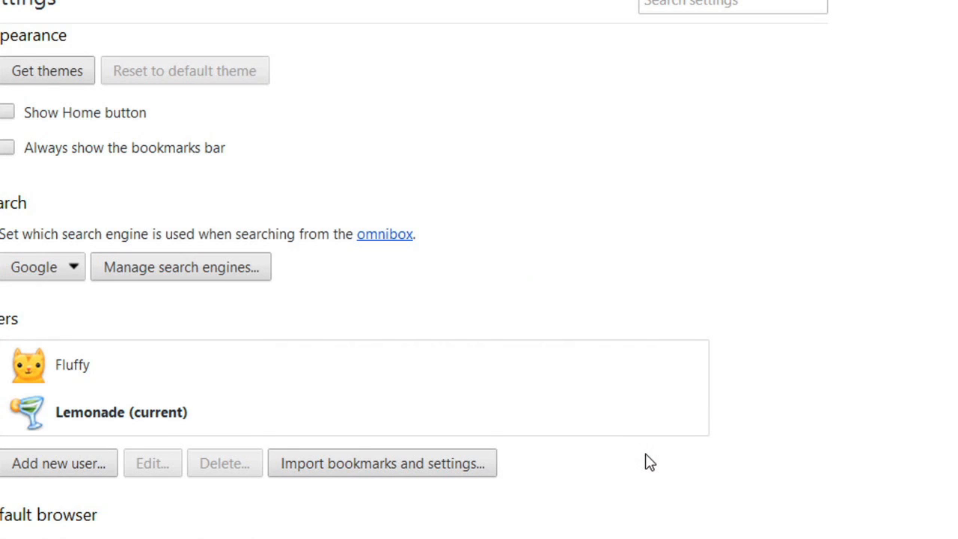